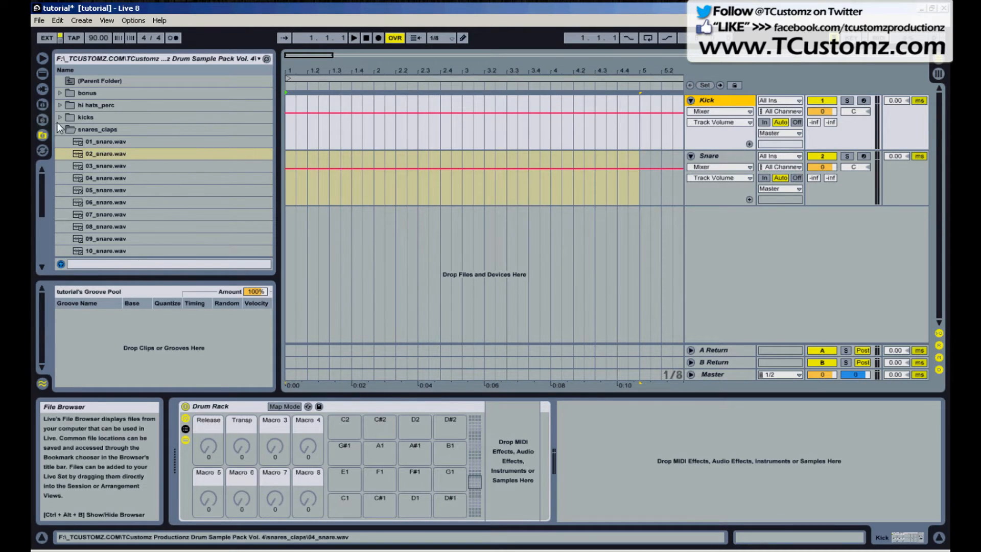
- Drag 02_snare.wav from the snares_clips folder onto the Drum Rack's C#1 pad beside 01_kick
click(61, 117)
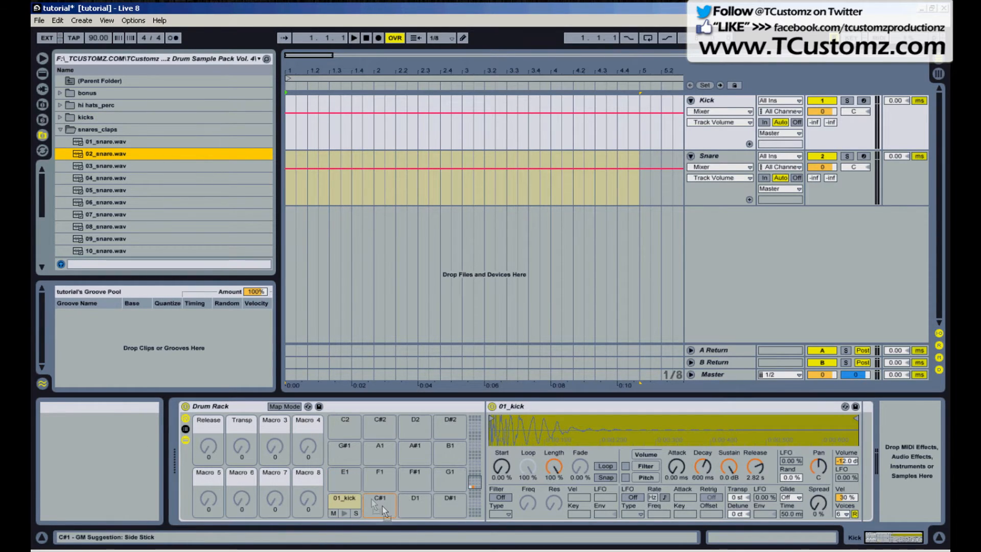
drag(104, 154, 379, 501)
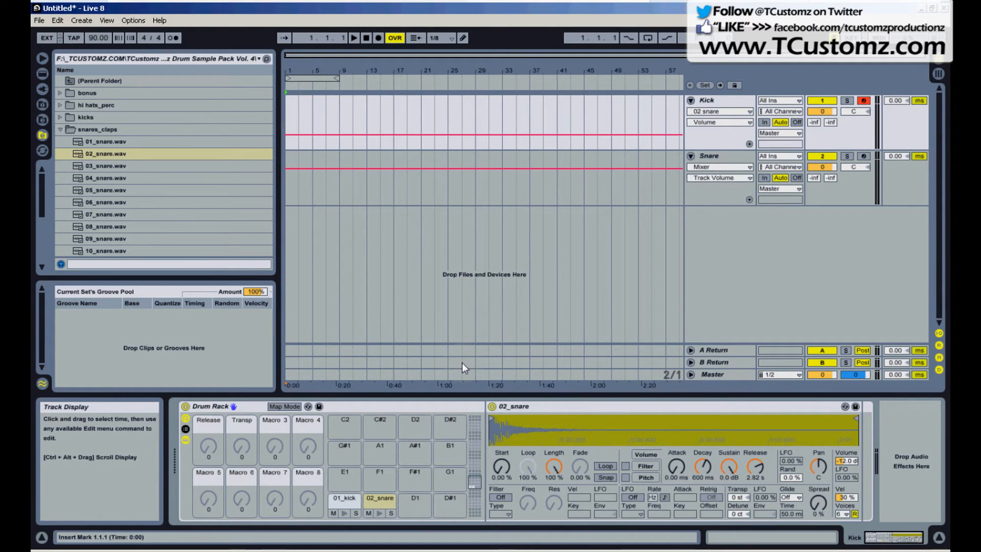
- Keep 01_kick on the Kick track, put 02_snare on the Snare track's C#1 pad, and arm Snare
click(343, 498)
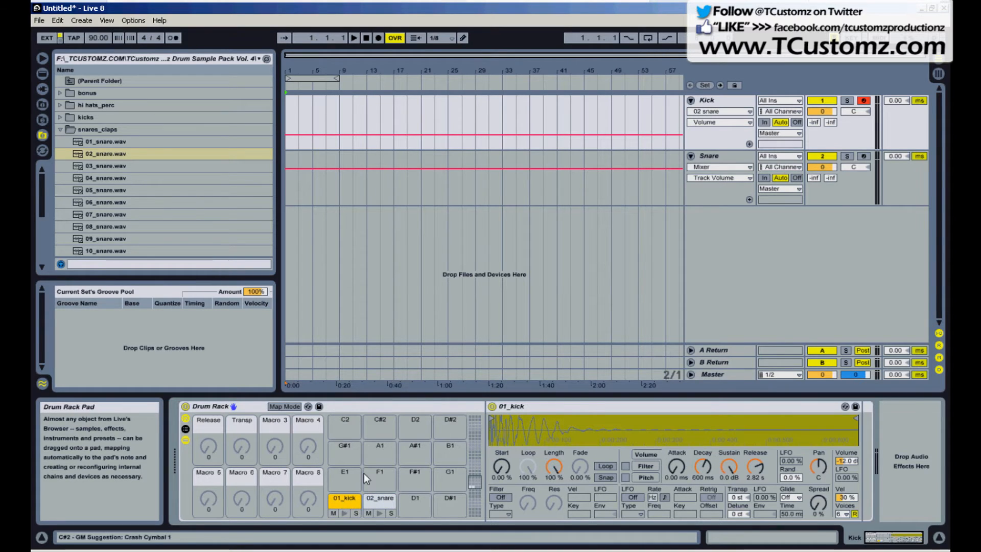
click(379, 498)
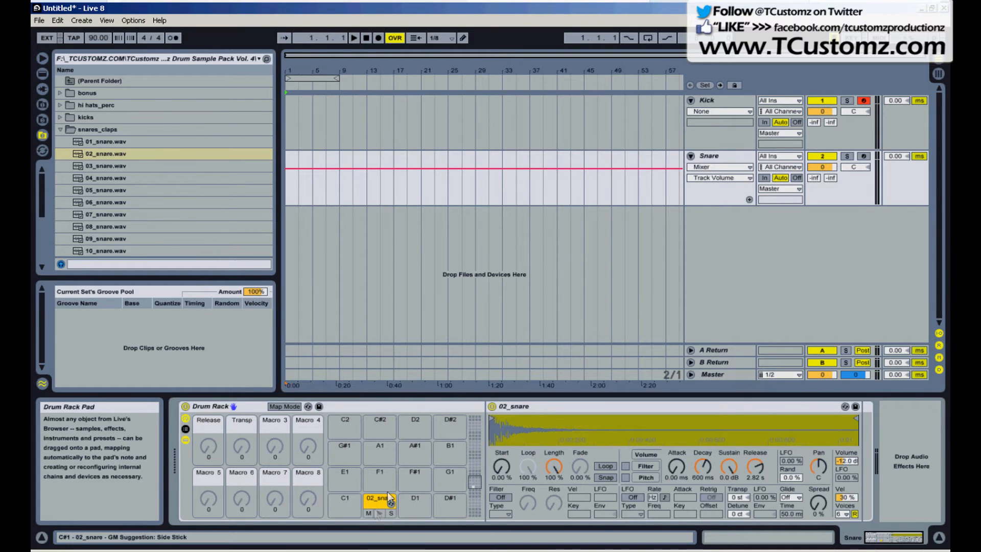
click(707, 100)
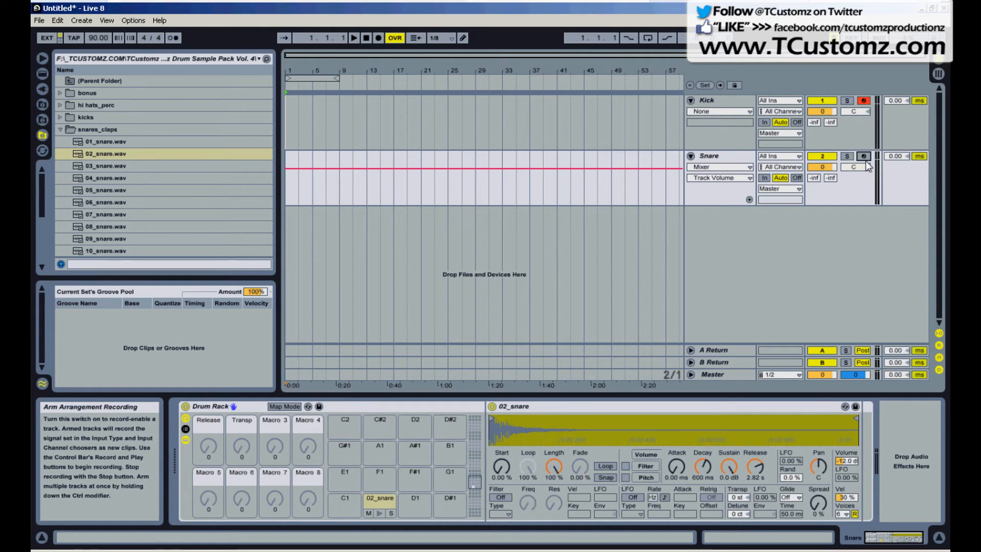
click(706, 101)
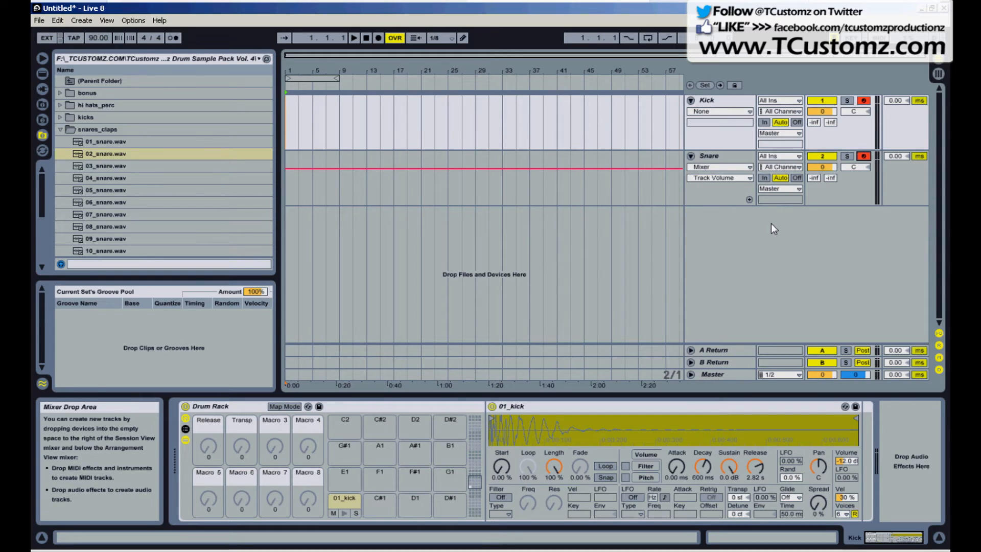
- Start arrangement recording, play the kick and snare pads, then stop recording
click(354, 38)
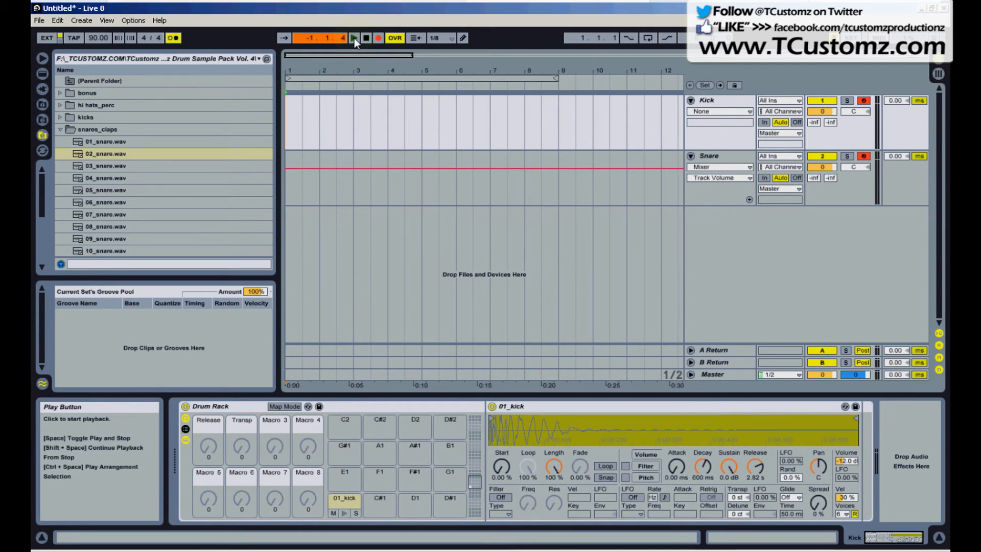
click(355, 37)
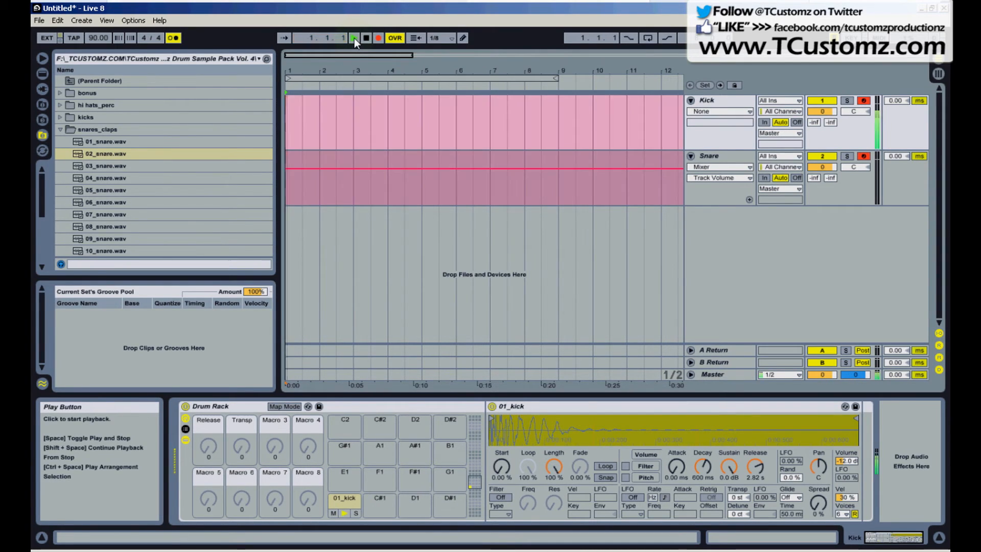
click(353, 38)
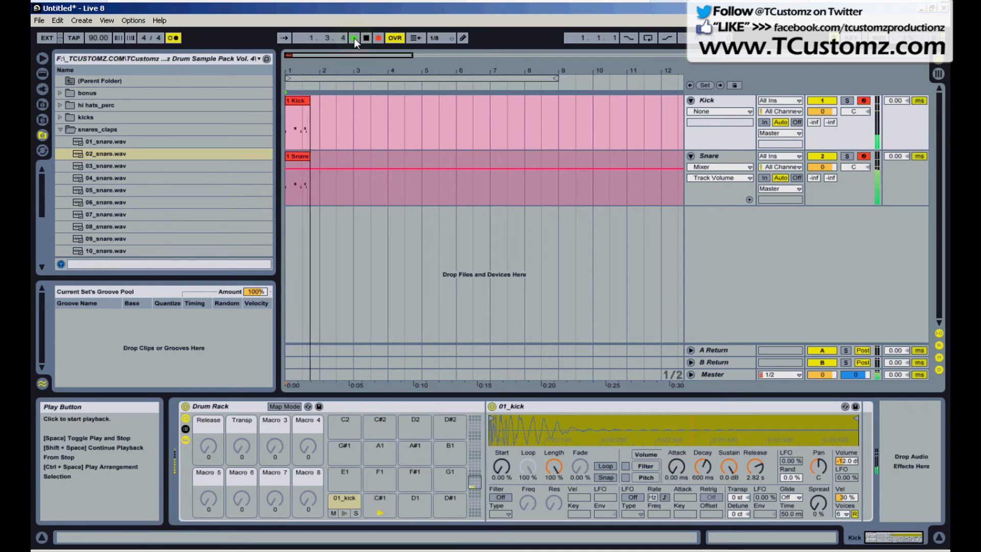
click(355, 37)
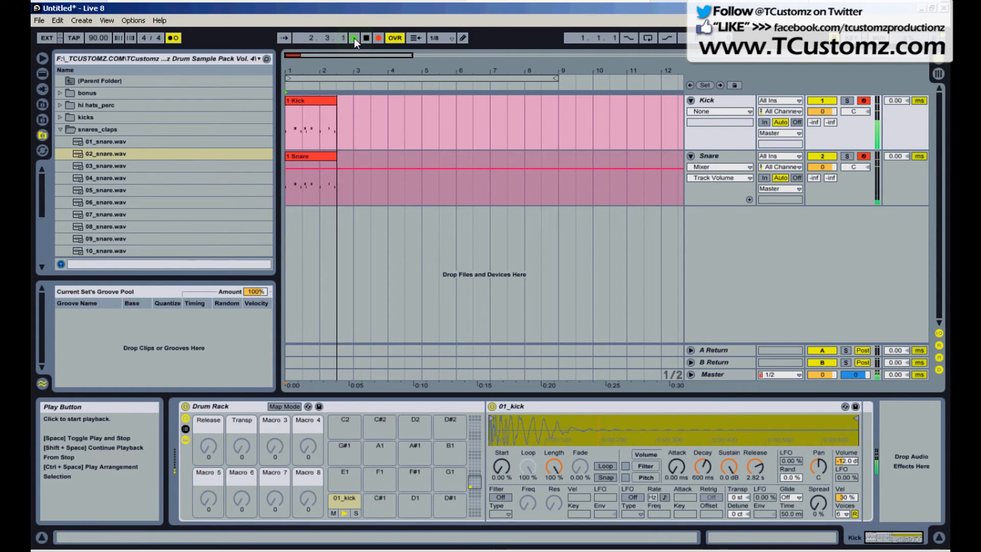
click(354, 38)
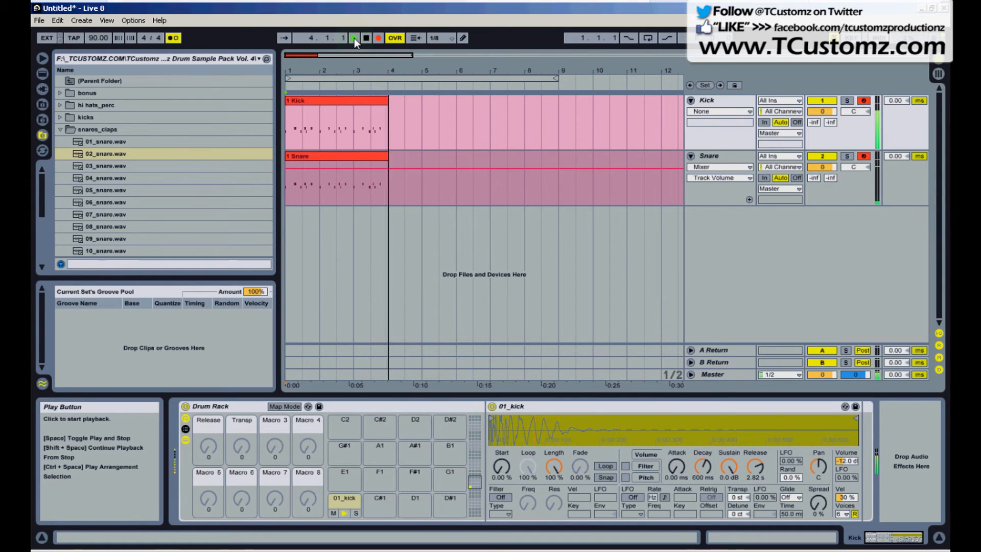
click(356, 38)
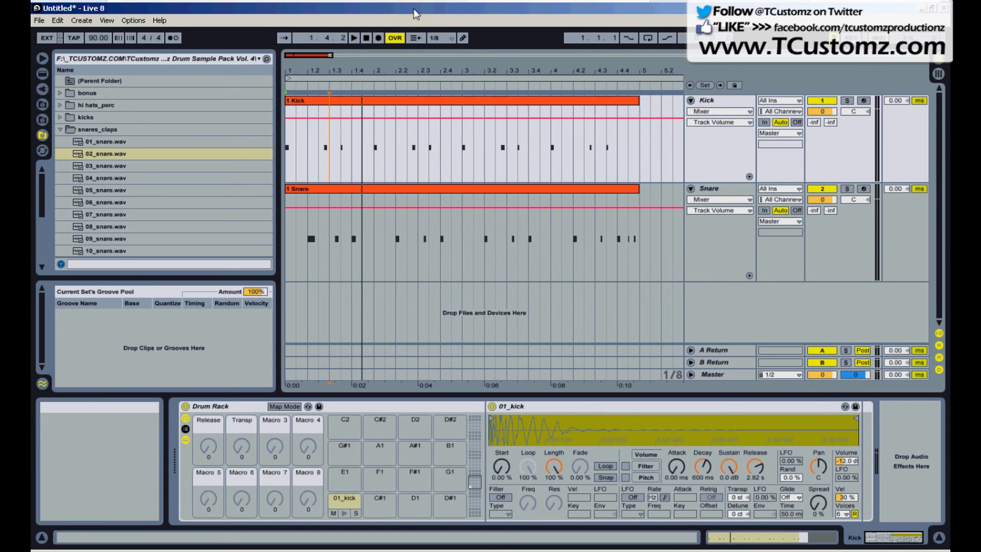
mouse_move(407, 9)
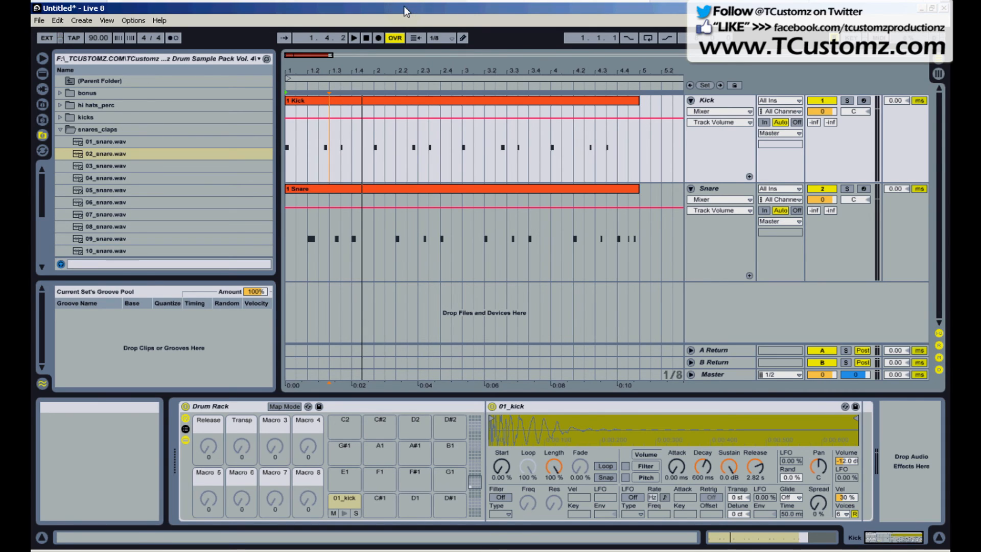